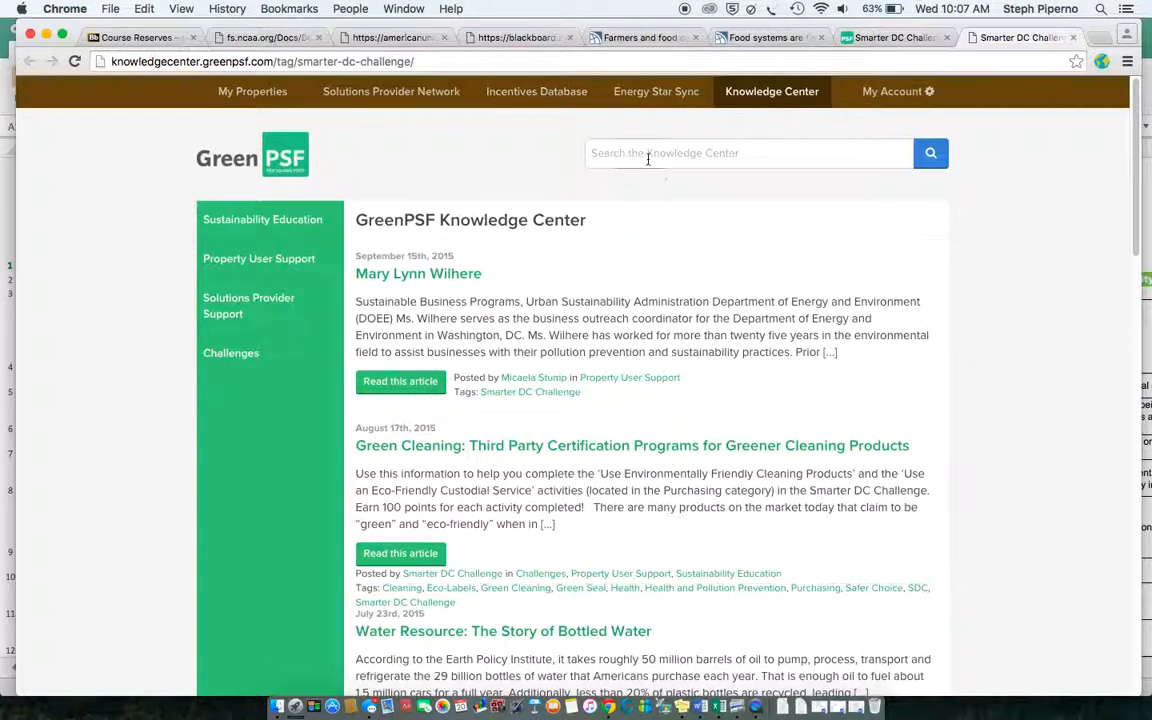
Step: Search the Knowledge Center for 'Action Plan'
type("Action Pl")
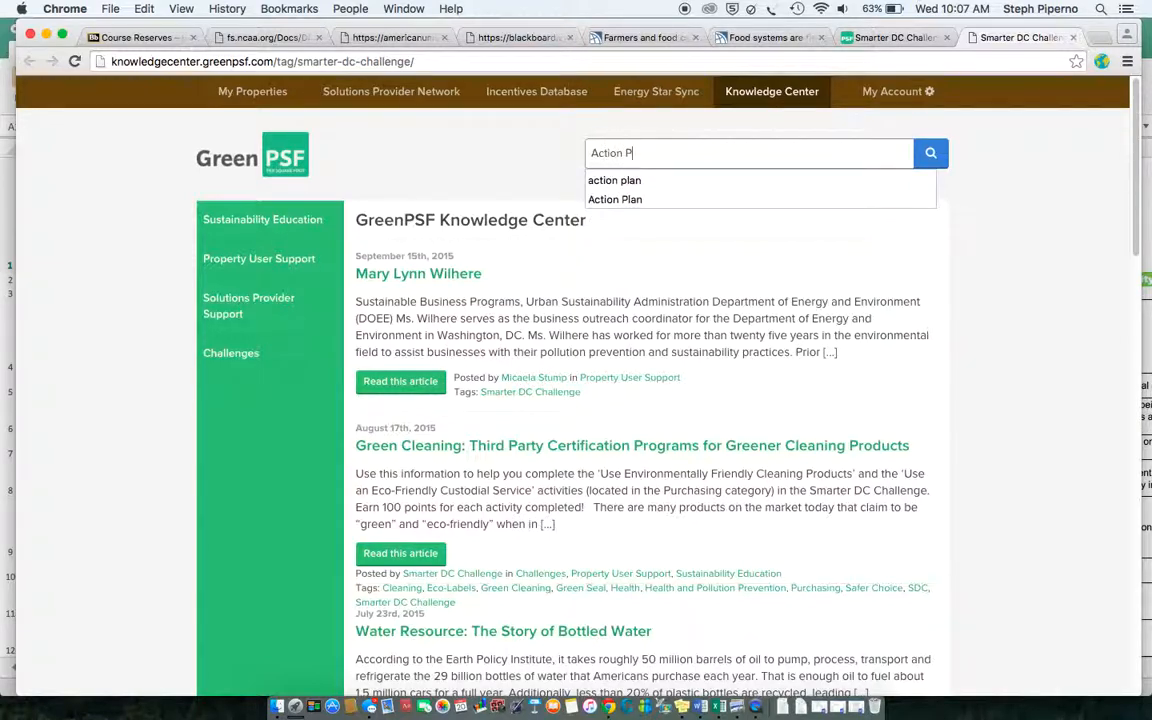
left_click(930, 153)
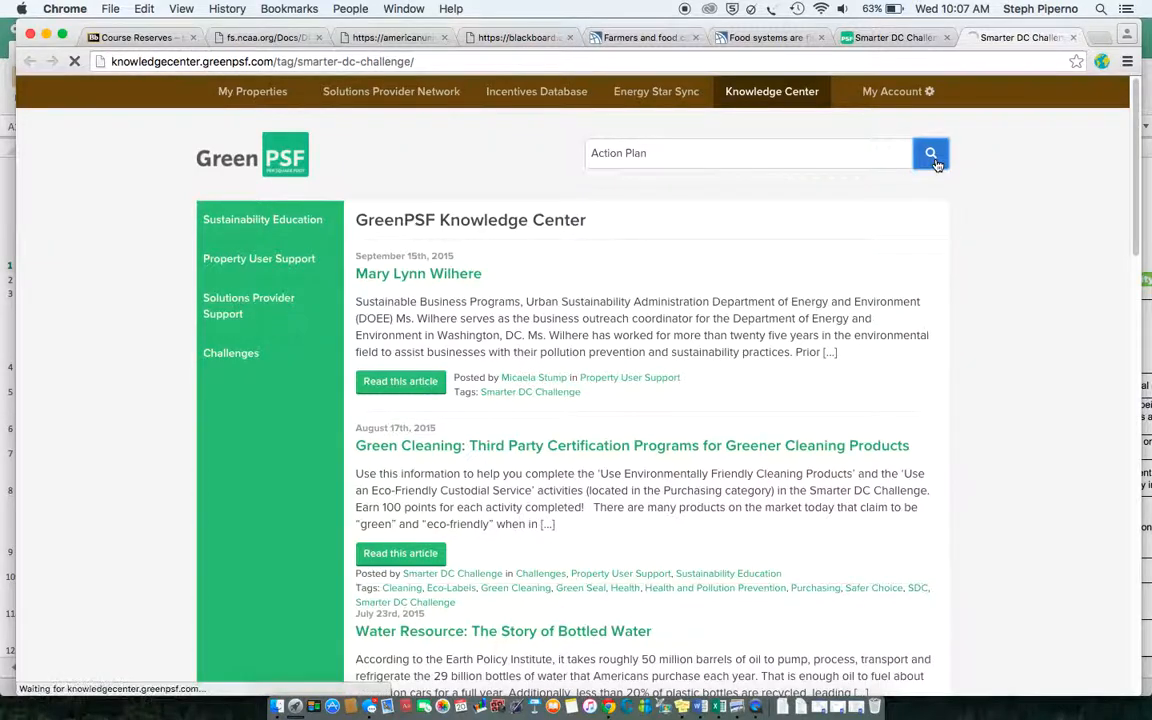
left_click(930, 153)
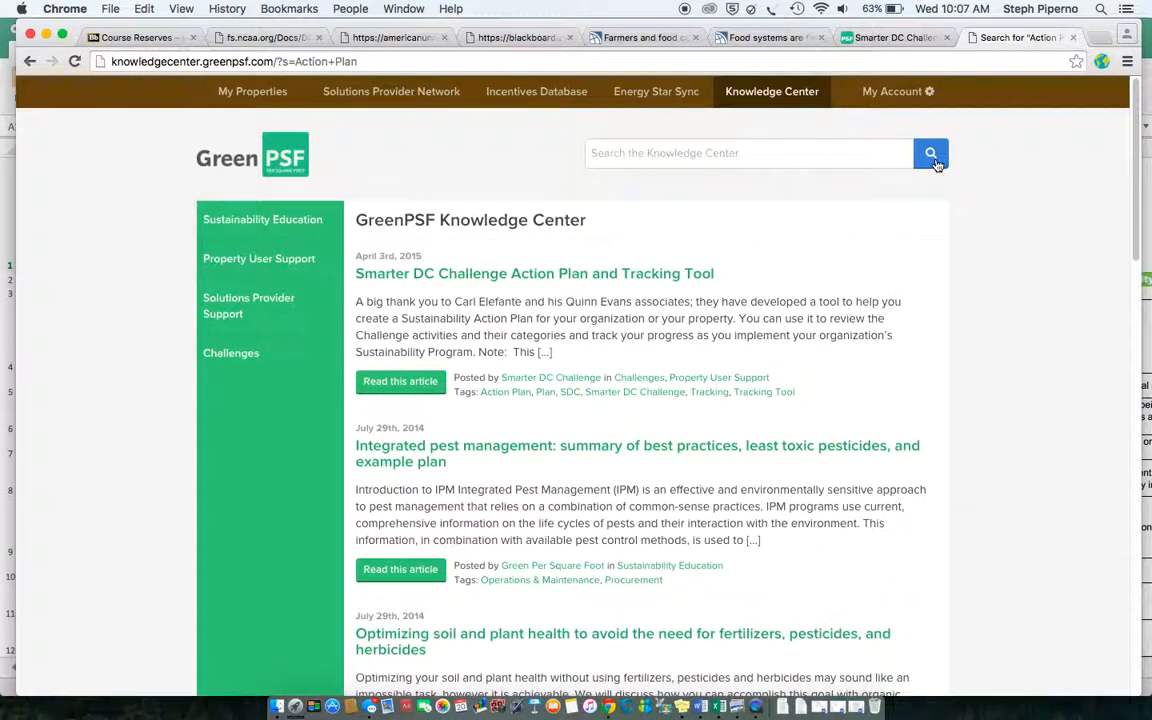
mouse_move(820, 335)
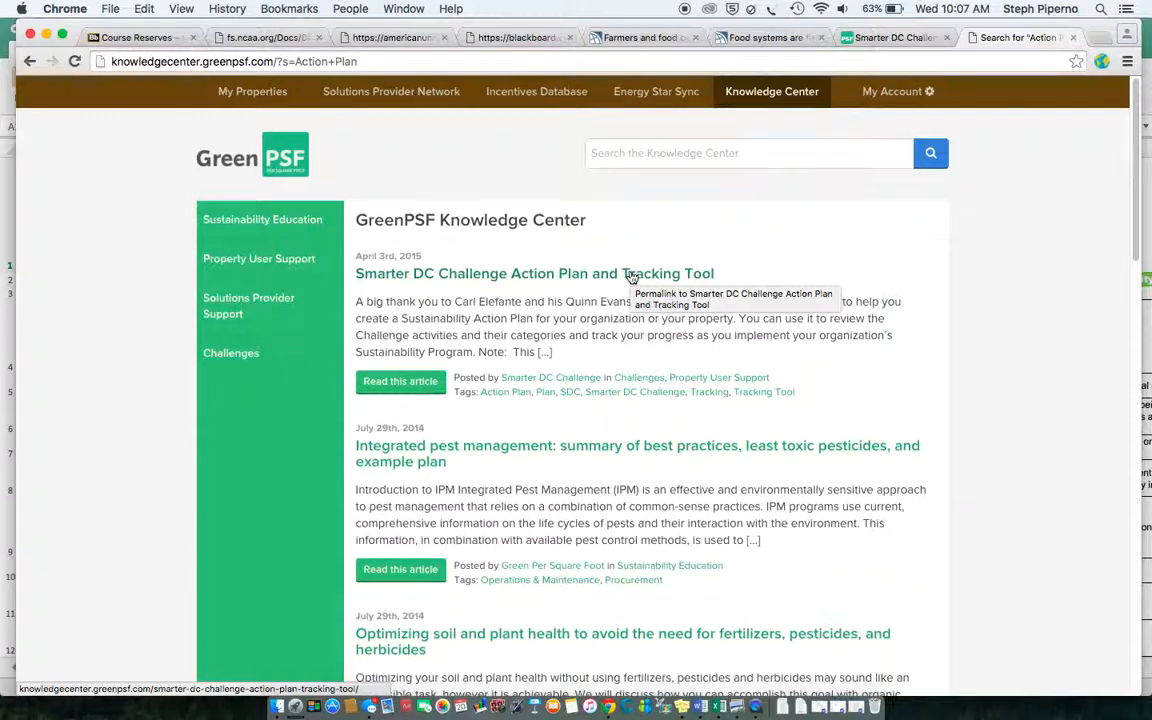
Step: Open the 'Smarter DC Challenge Action Plan and Tracking Tool' search result
left_click(534, 273)
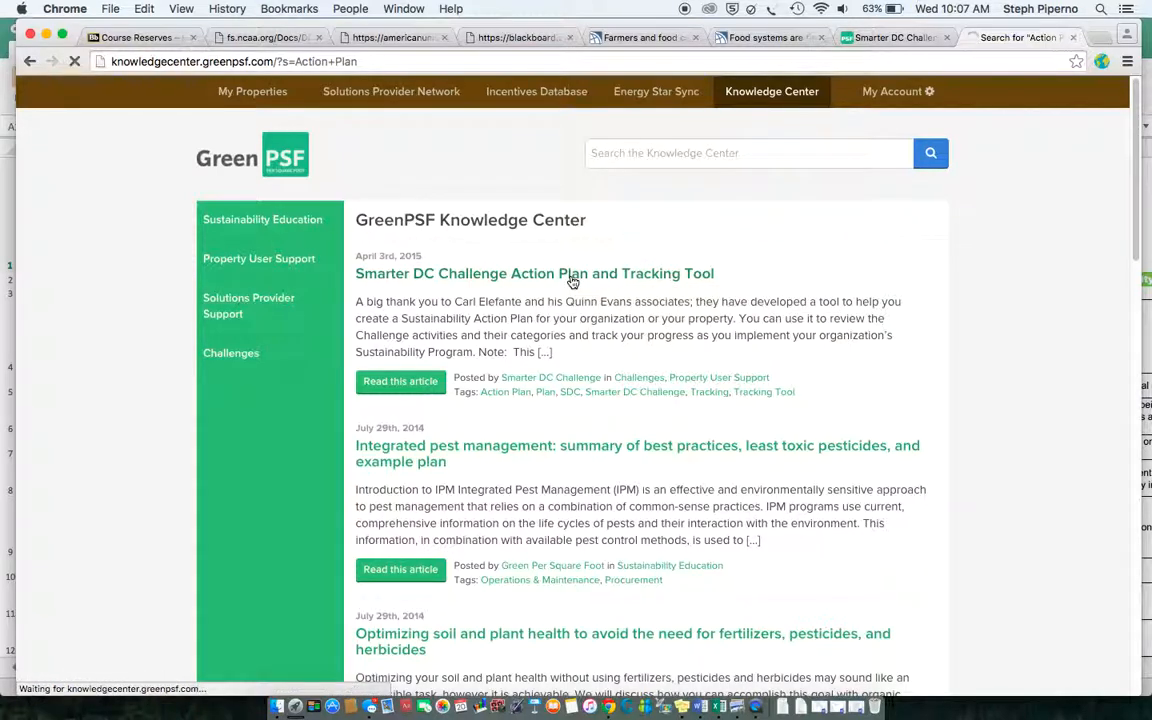
left_click(534, 273)
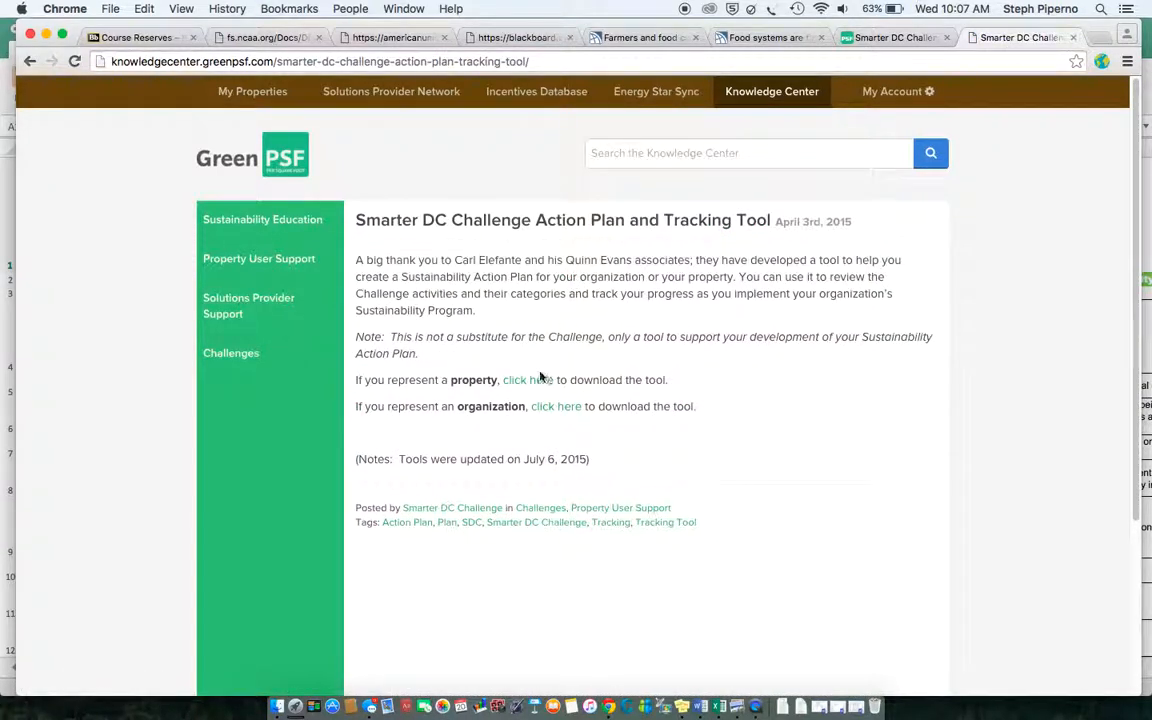
mouse_move(534, 383)
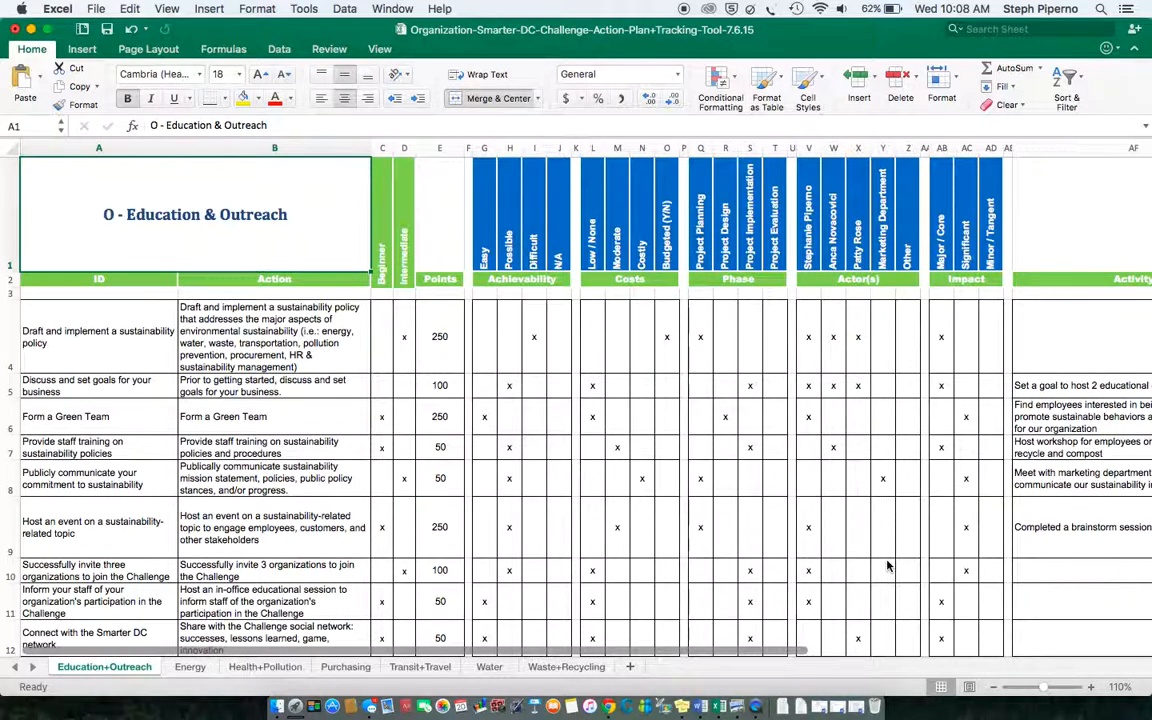
mouse_move(203, 264)
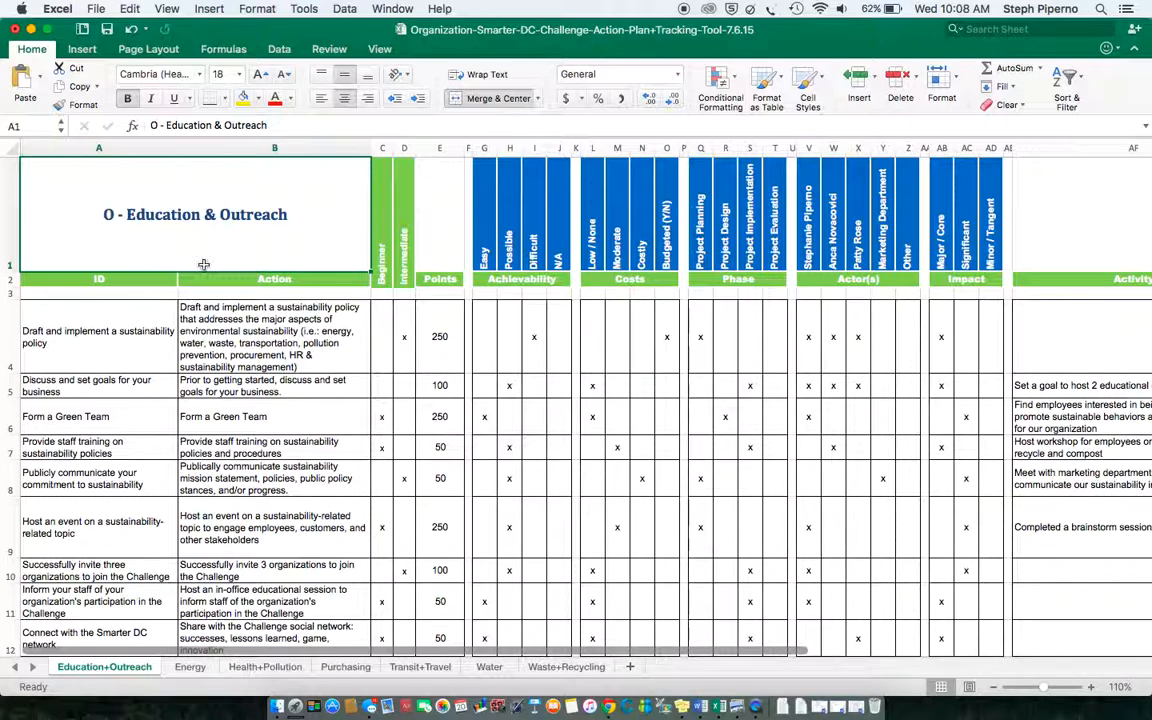
mouse_move(524, 295)
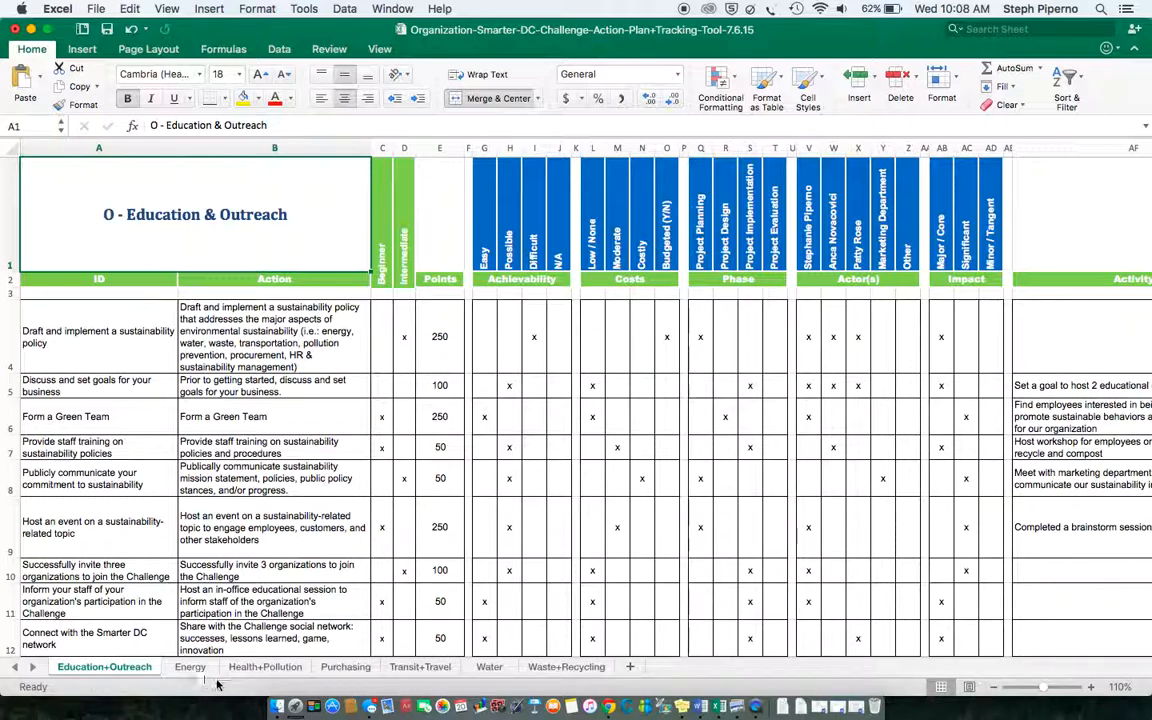
mouse_move(350, 677)
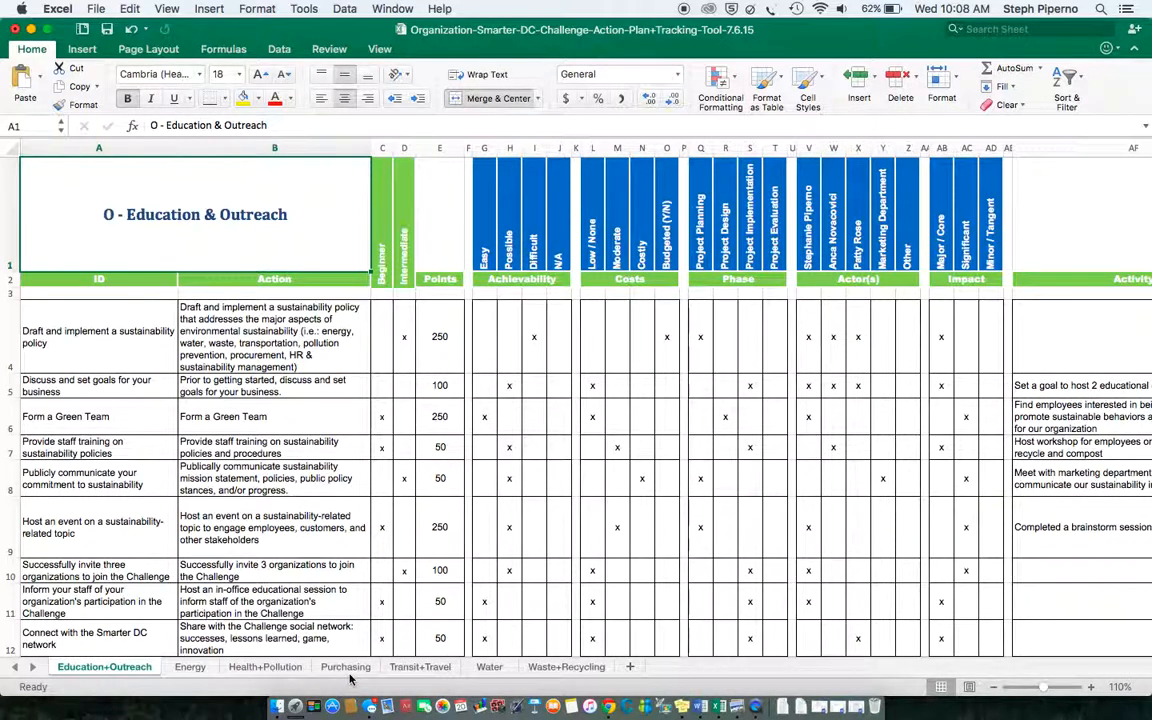
mouse_move(490, 682)
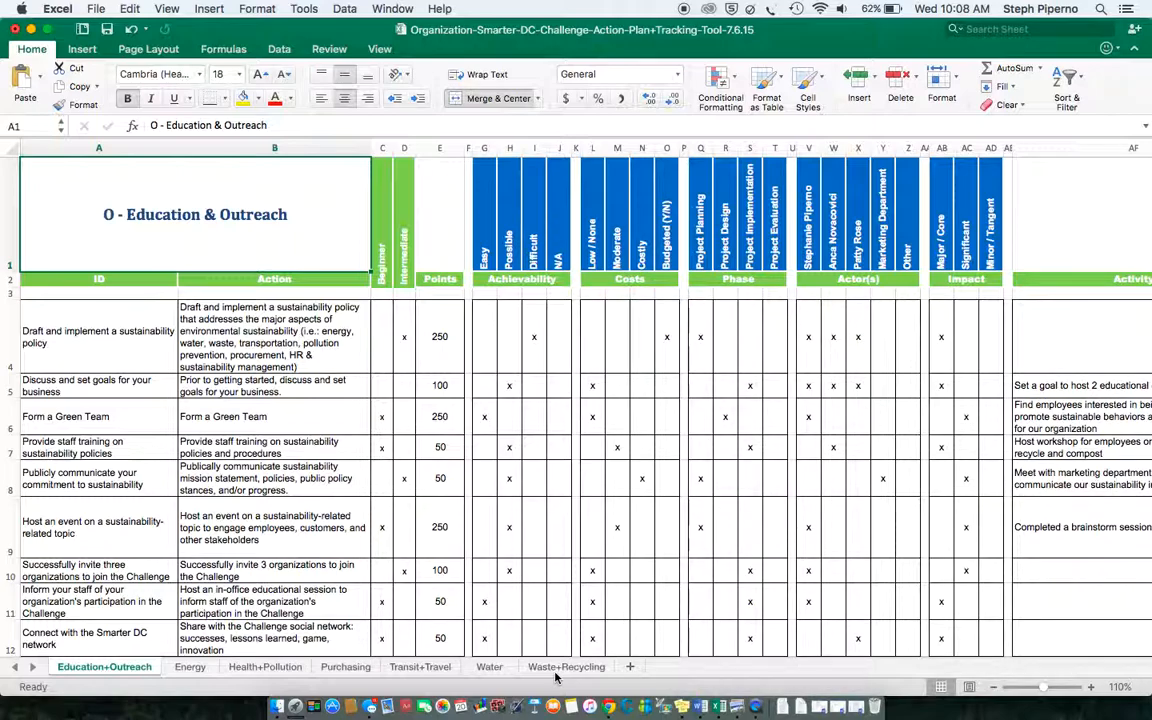
mouse_move(324, 710)
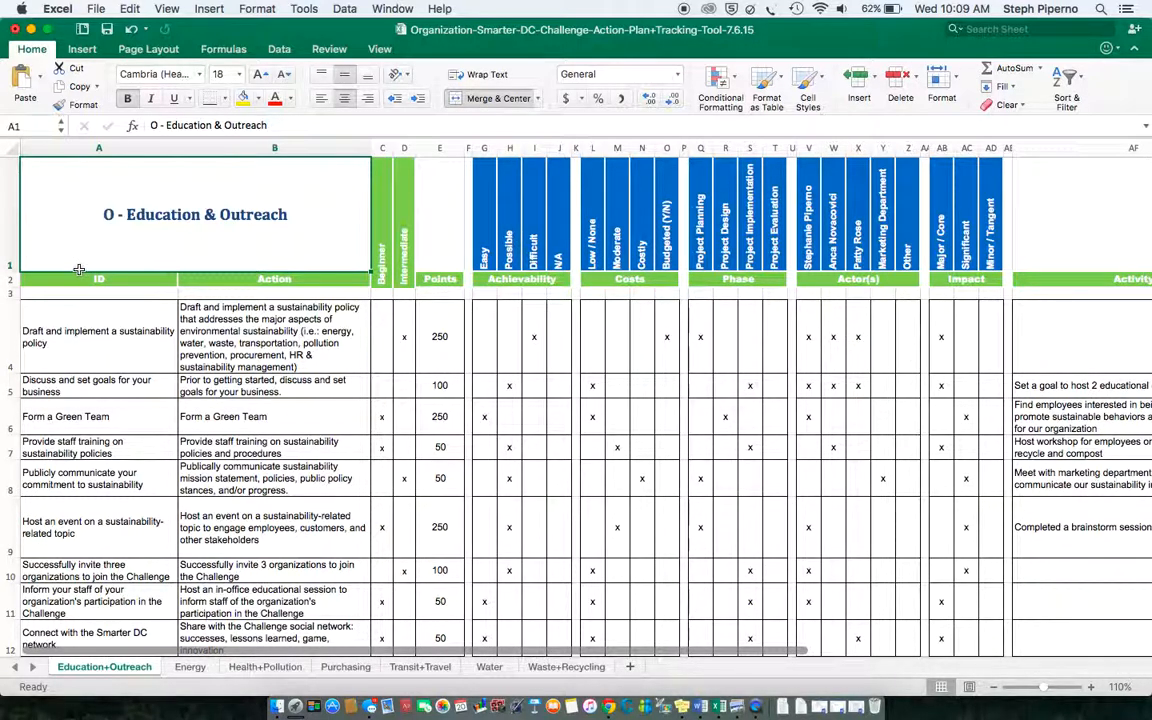
left_click(98, 148)
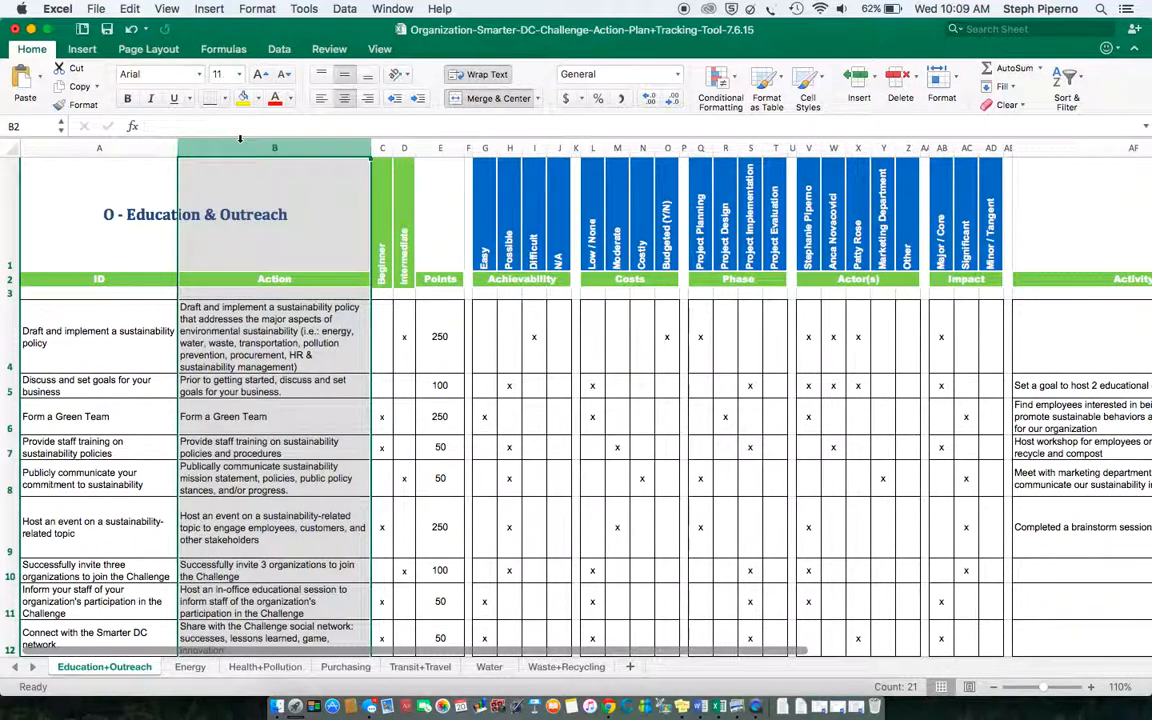
left_click(382, 148)
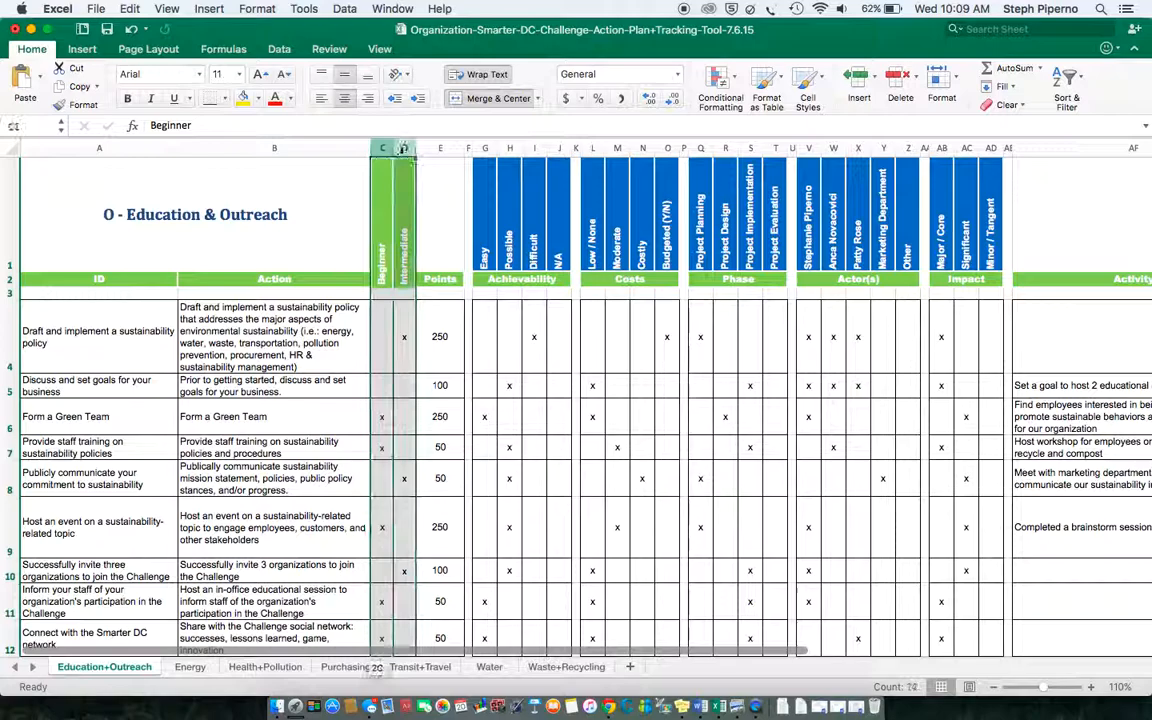
left_click(404, 148)
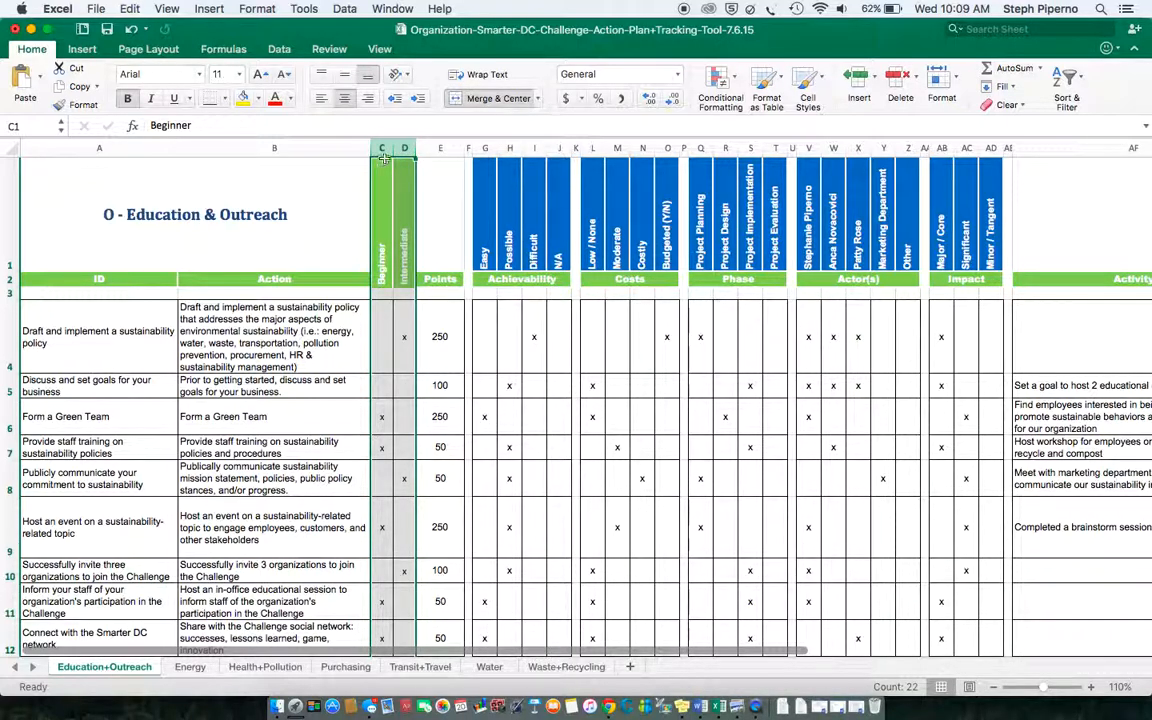
left_click(381, 148)
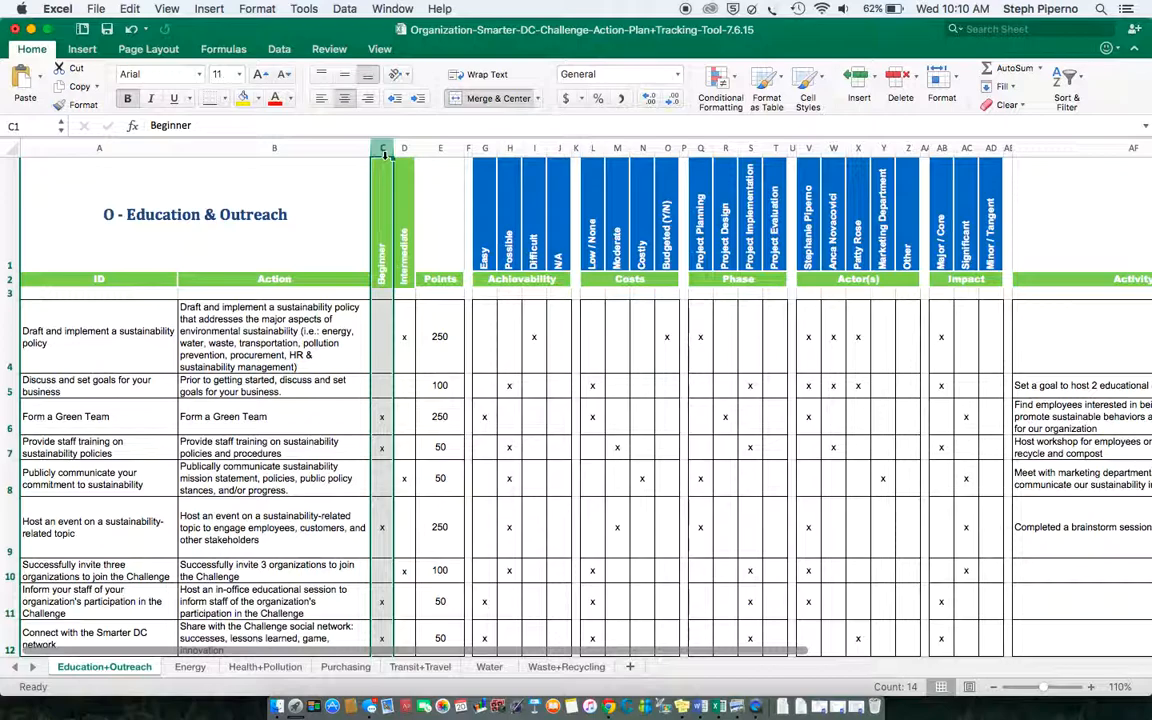
left_click(440, 148)
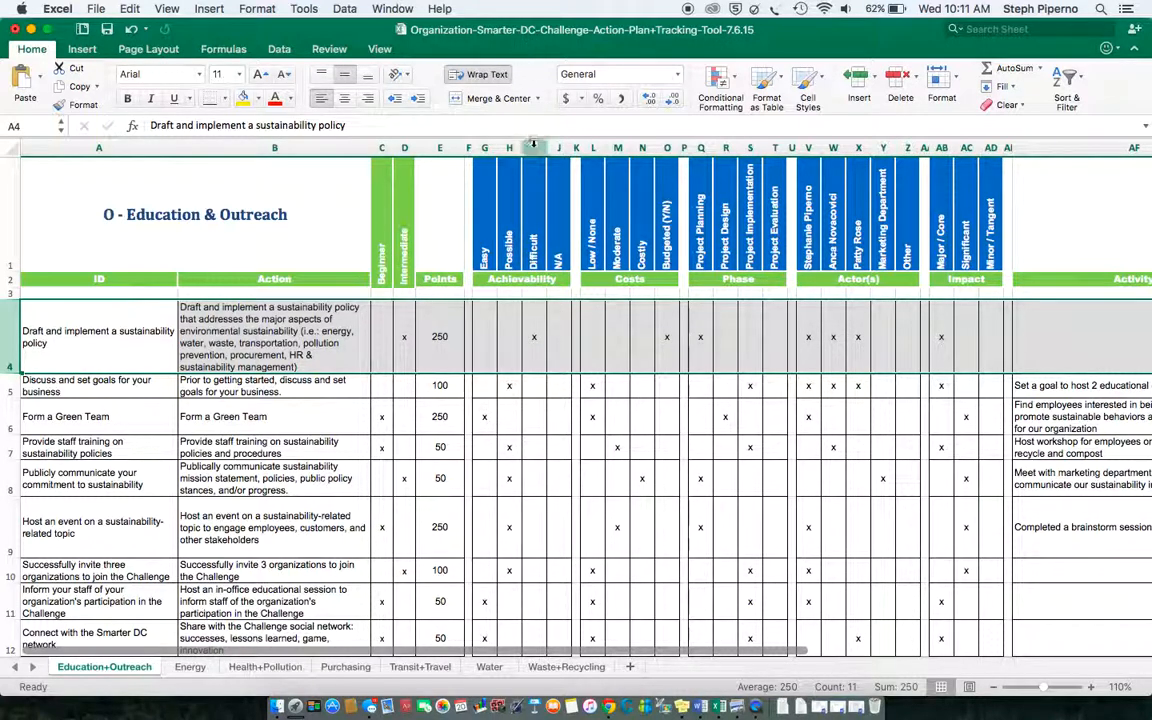
left_click(533, 147)
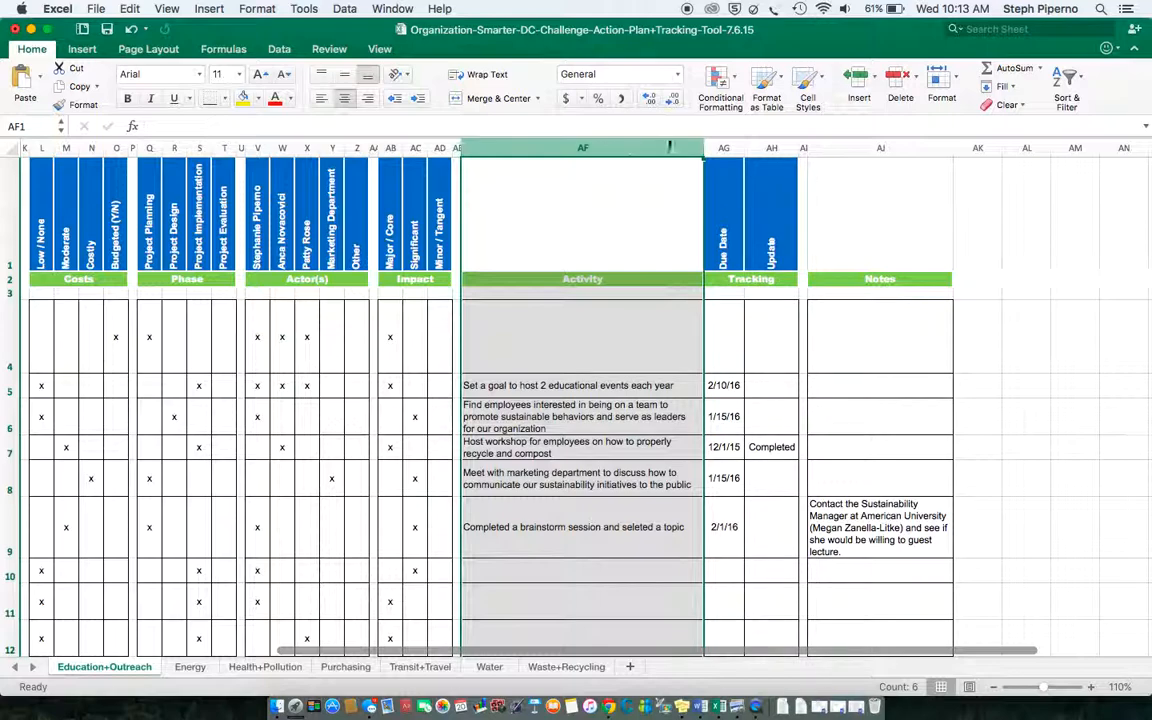
left_click(723, 147)
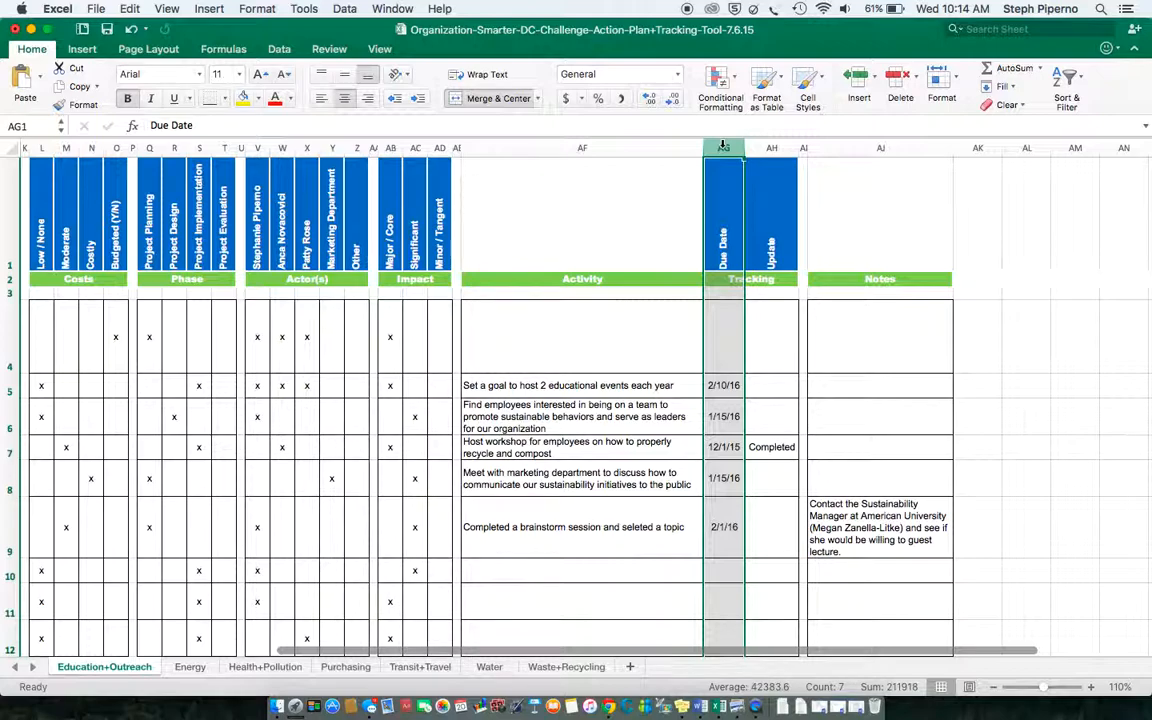
left_click(771, 147)
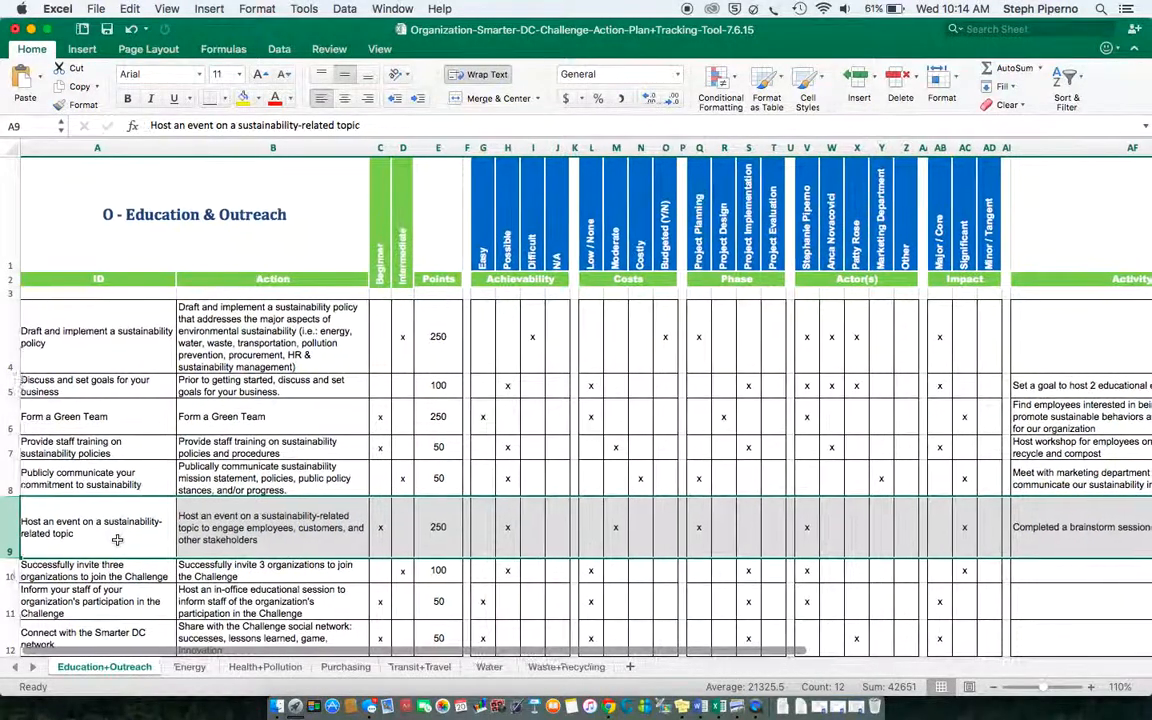
scroll("right", 3)
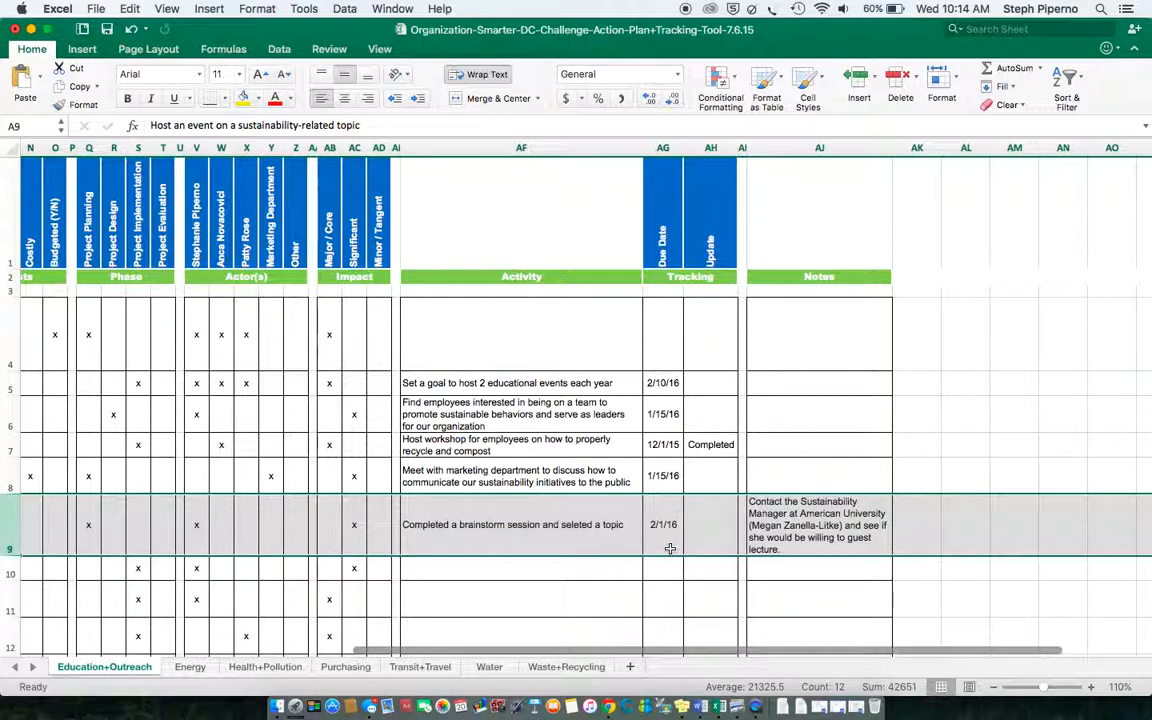
mouse_move(663, 542)
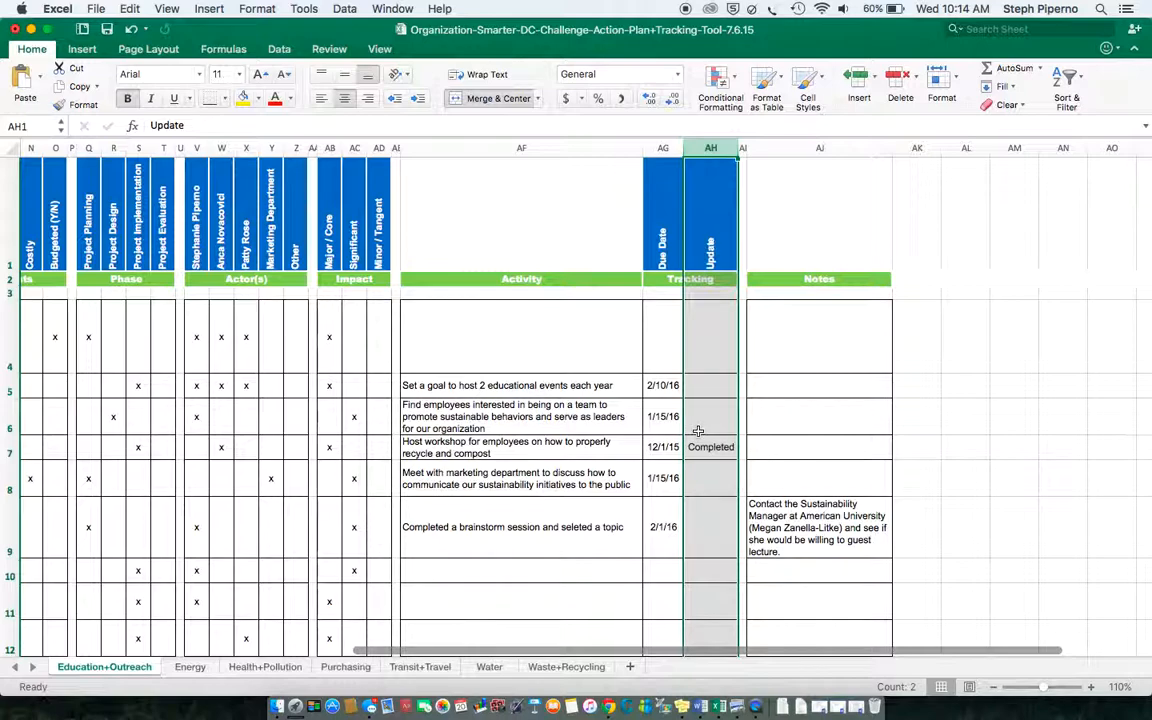
left_click(819, 147)
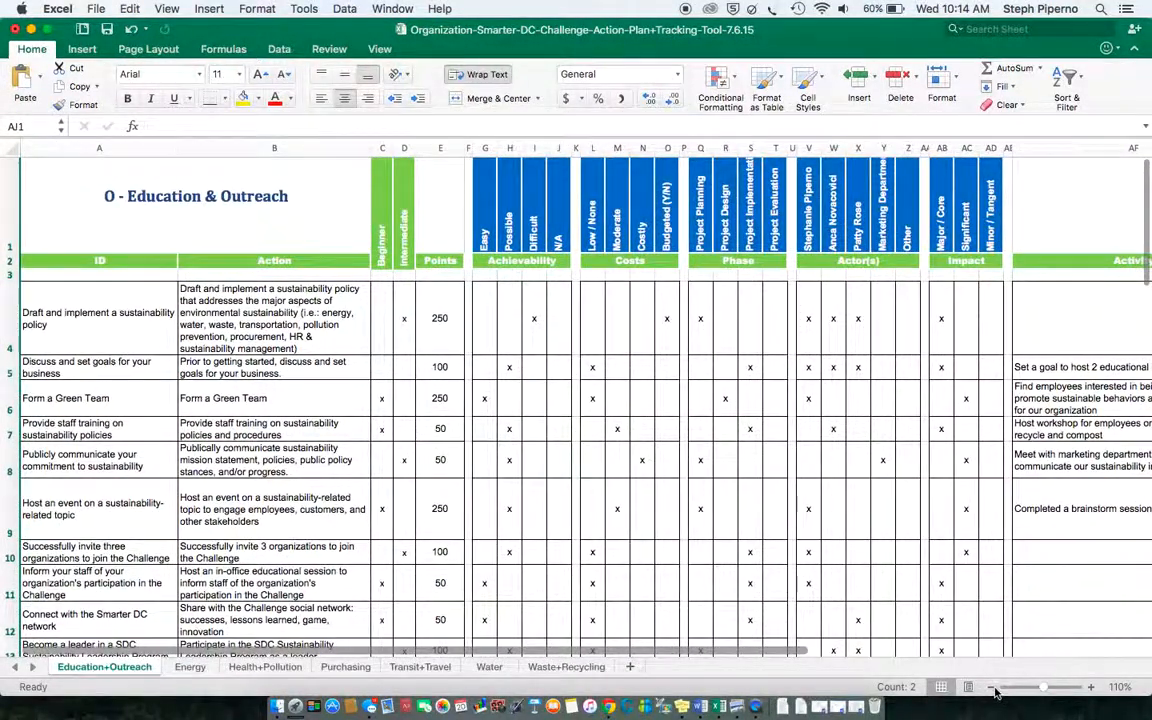
left_click(993, 687)
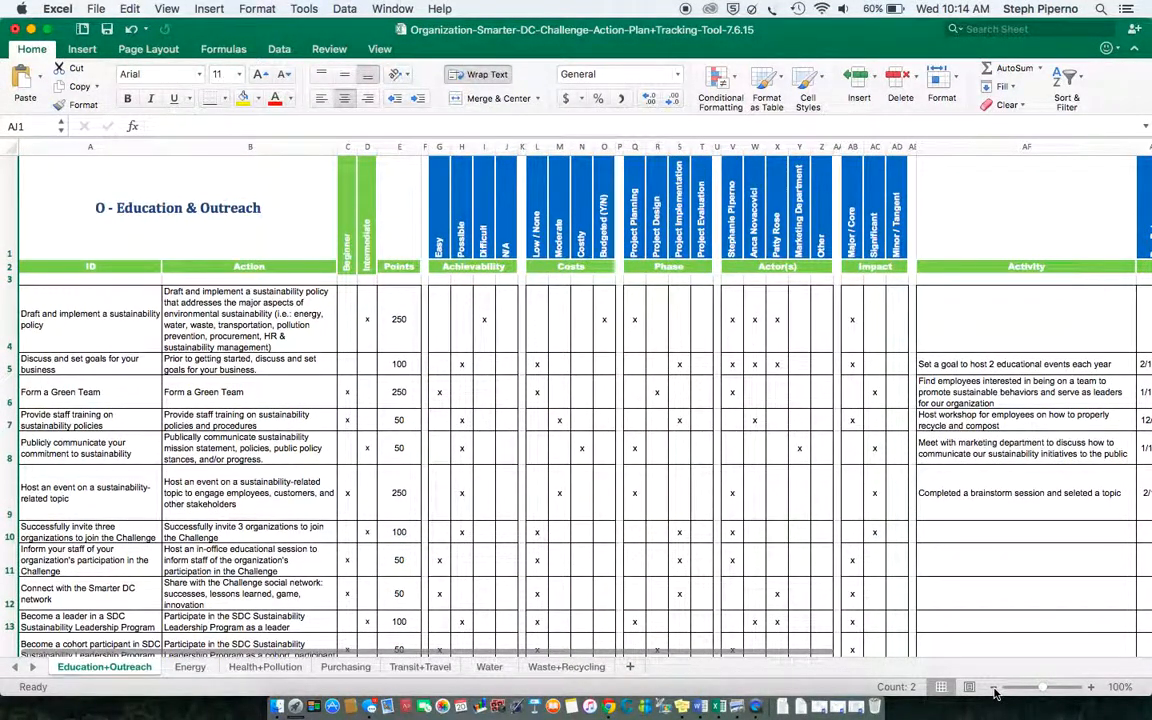